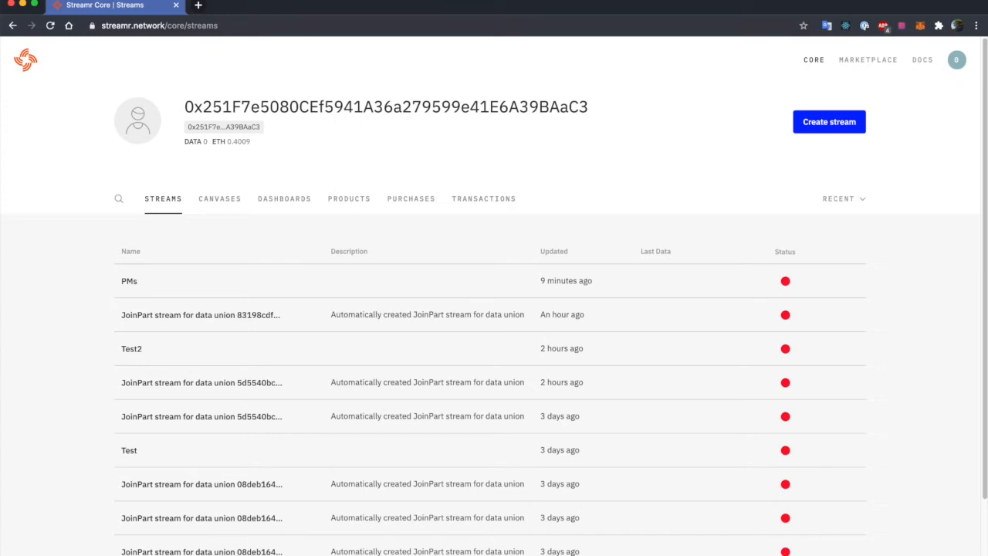
mouse_move(918, 350)
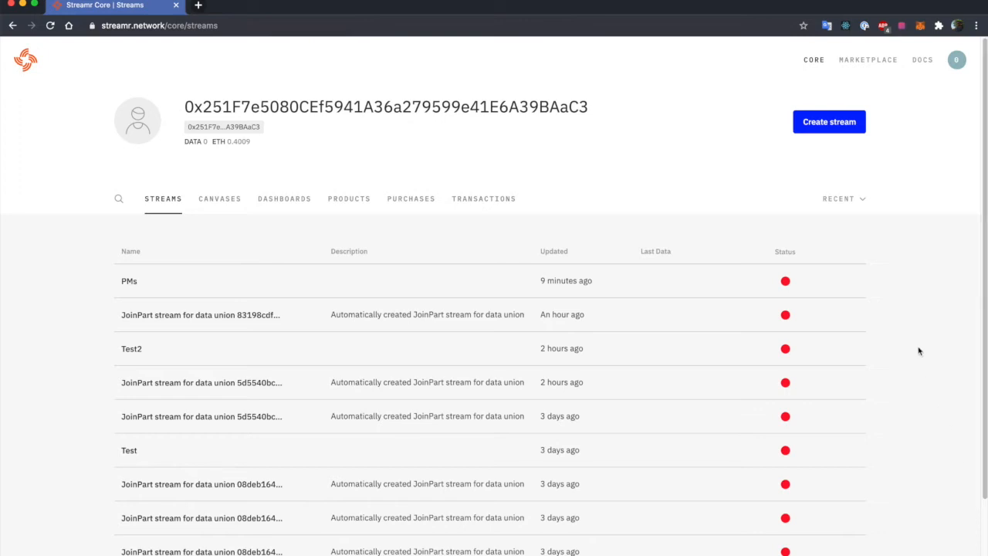
mouse_move(924, 304)
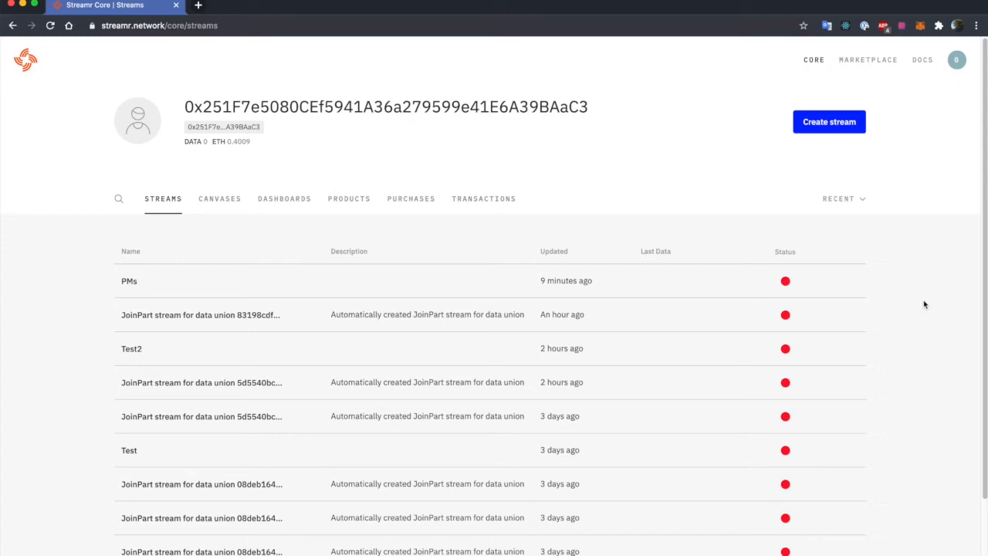
mouse_move(920, 26)
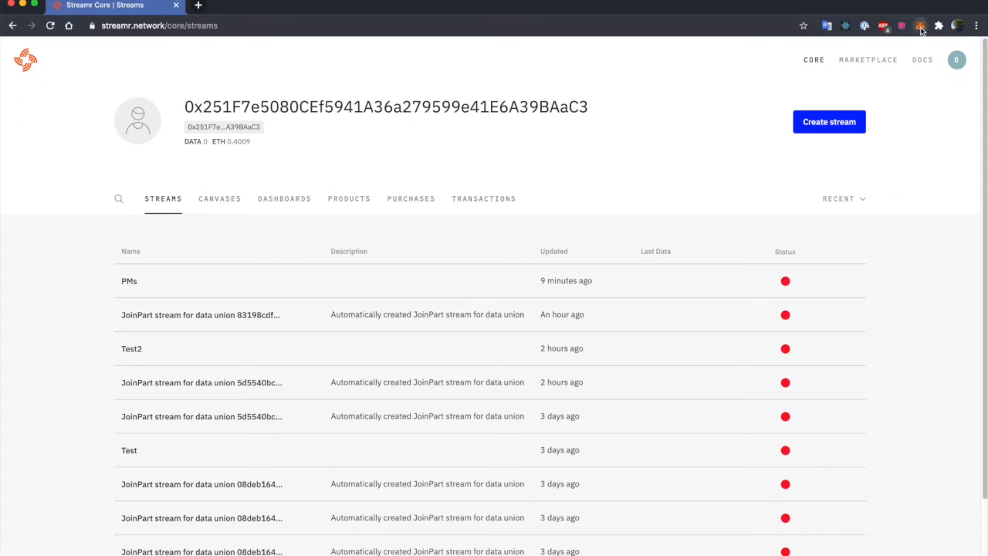
Create a new stream and name it 'Player Moves'
left_click(920, 25)
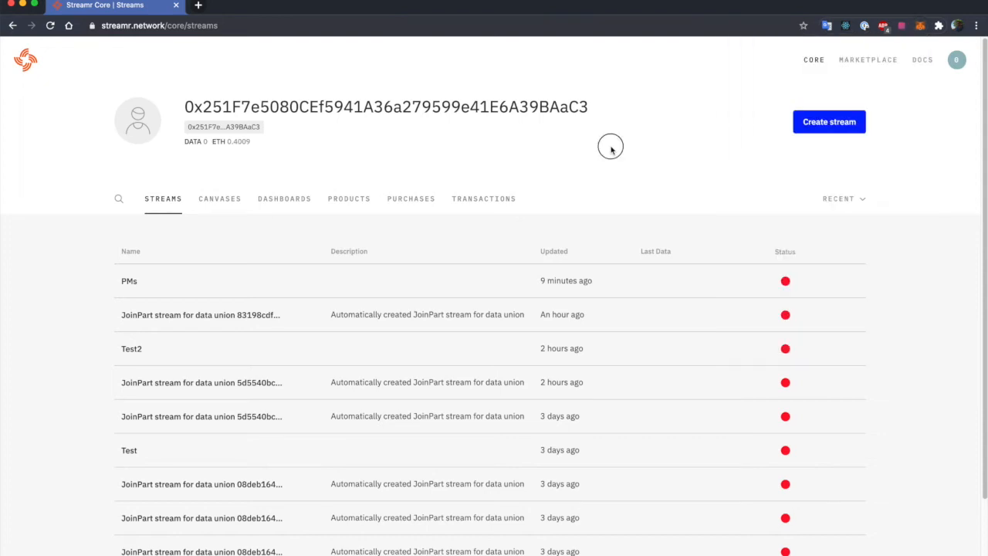
mouse_move(611, 150)
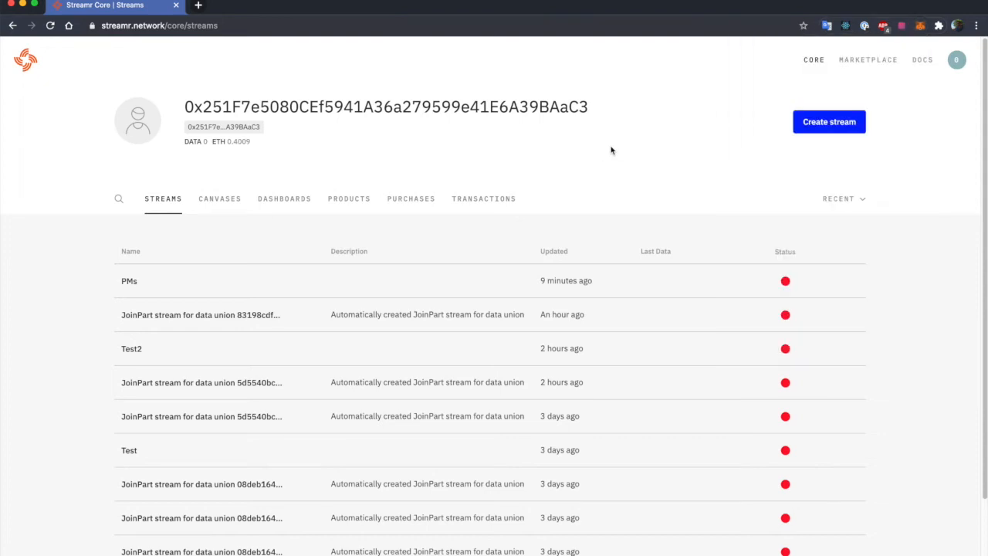
left_click(922, 59)
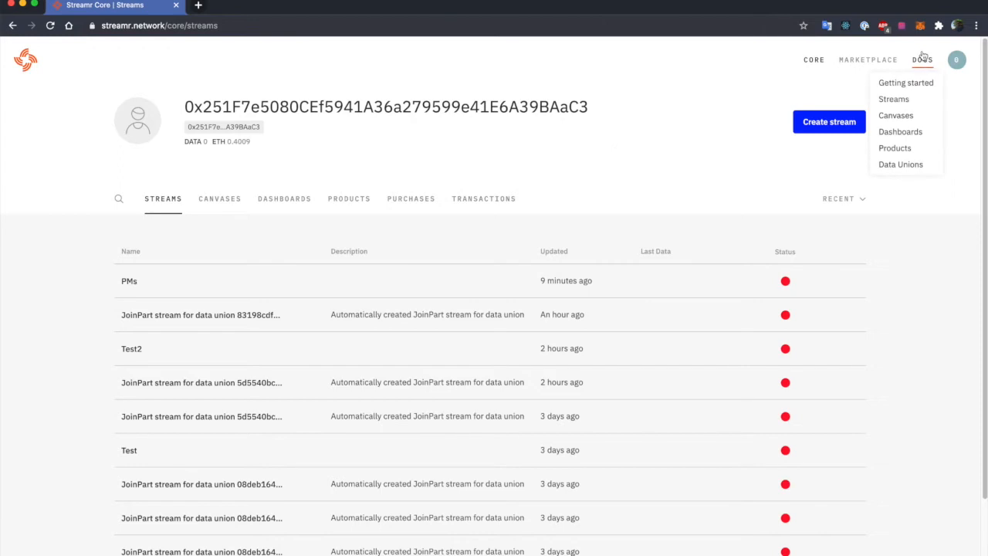
left_click(906, 83)
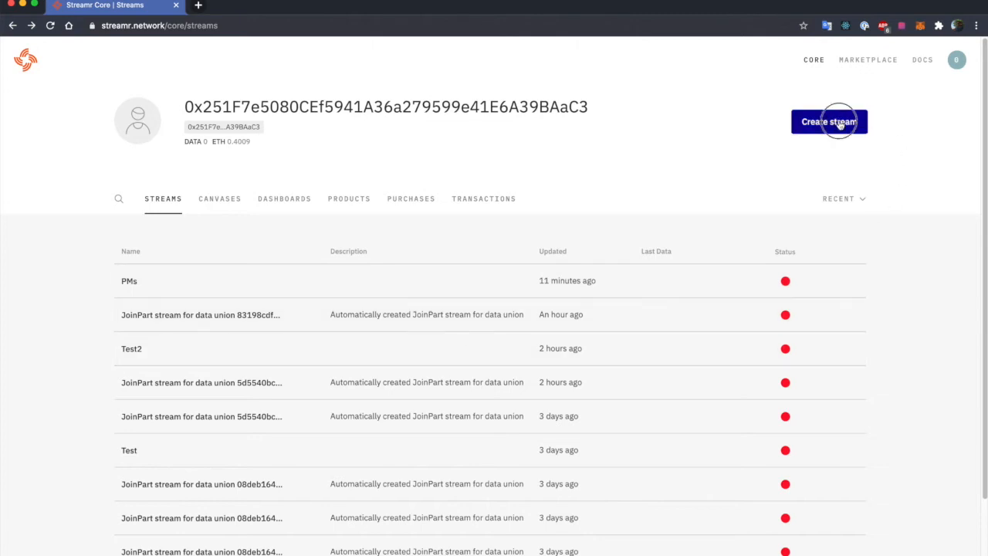
left_click(829, 121)
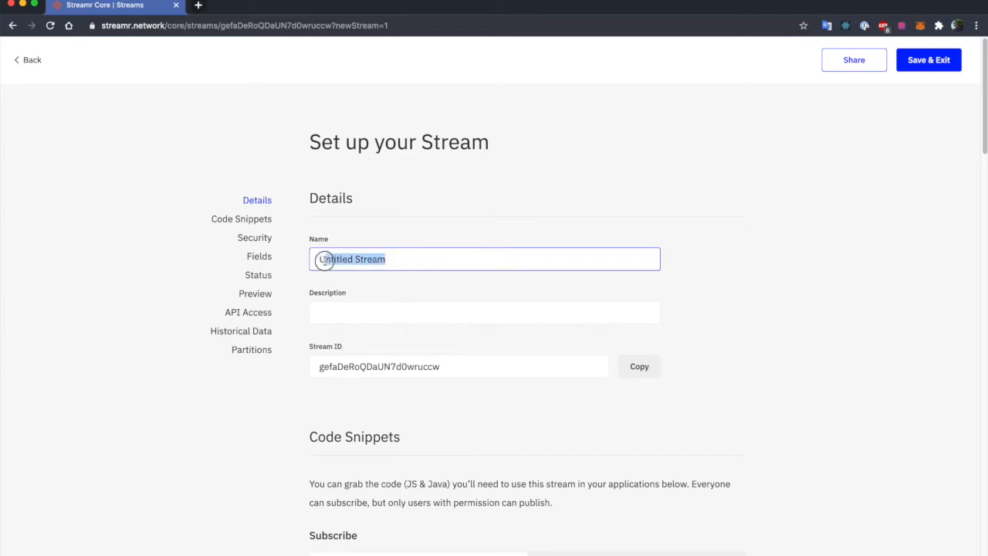
type("pl")
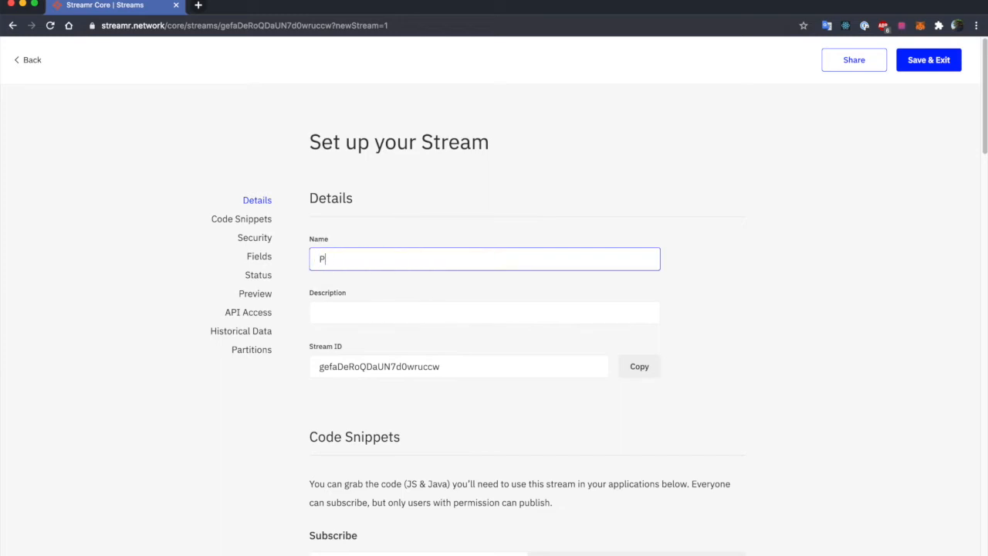
type("layer M")
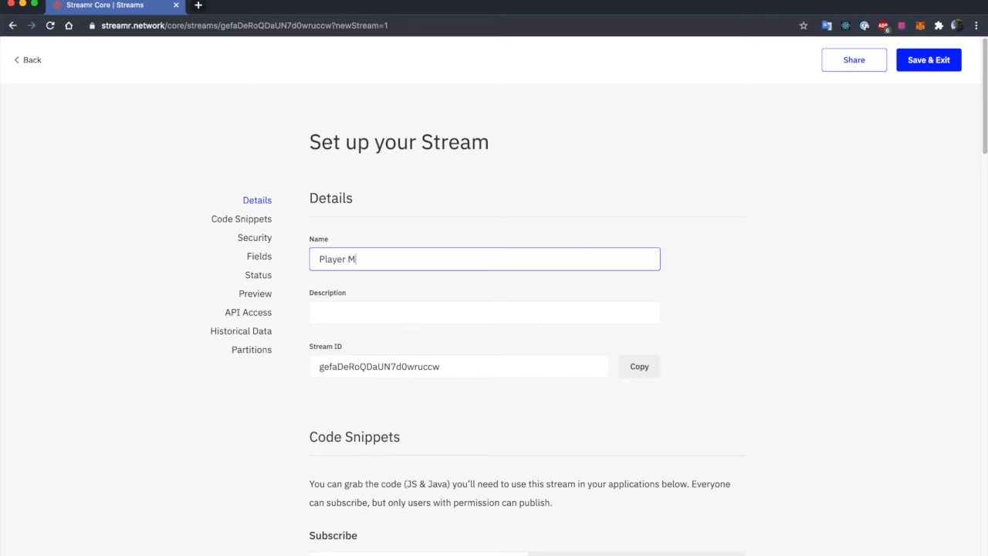
type("oves")
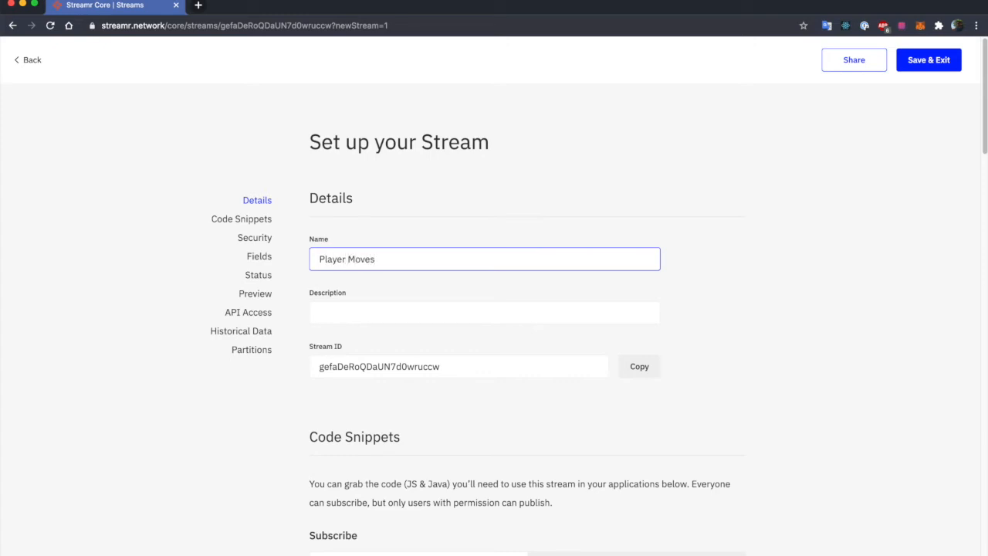
mouse_move(814, 244)
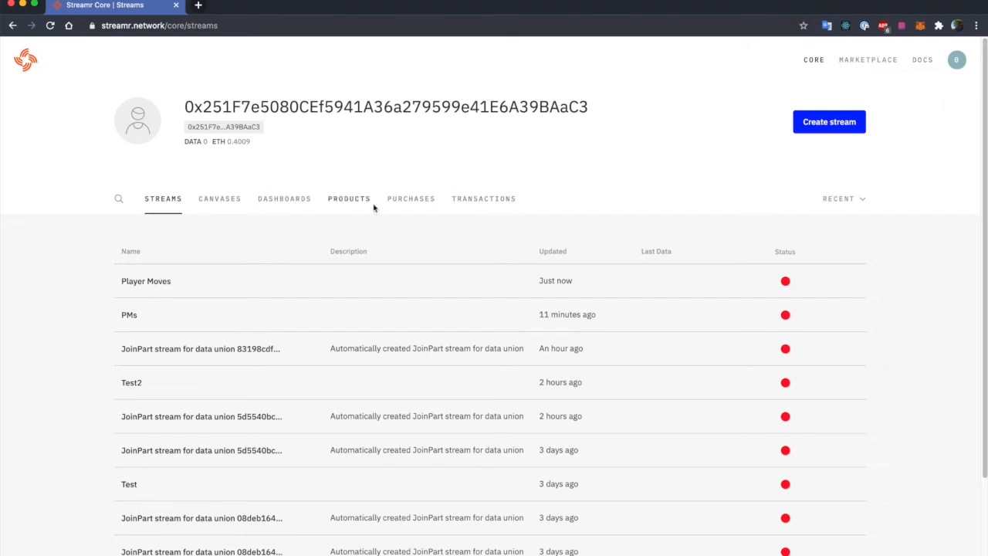
From the Products list, start a new product of type Data Union
left_click(349, 198)
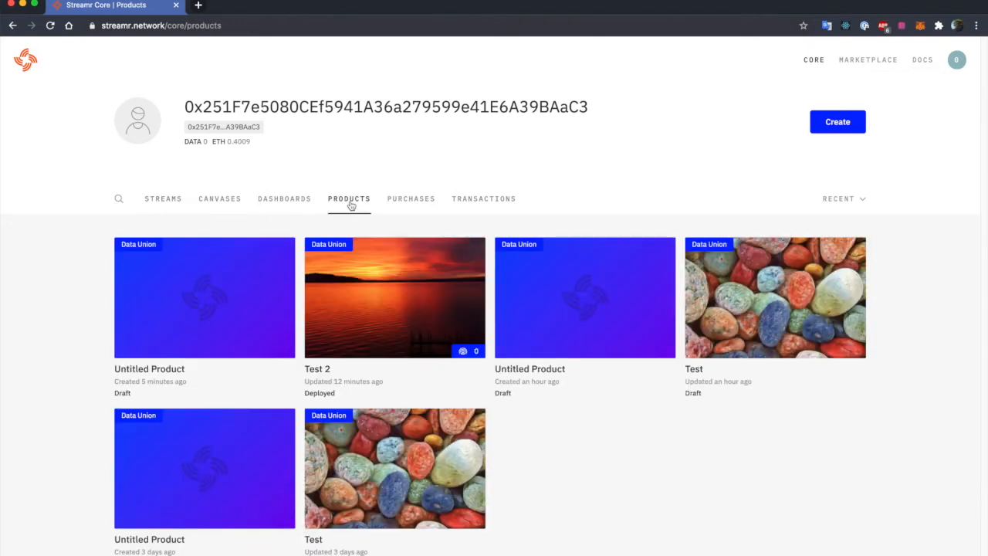
left_click(837, 121)
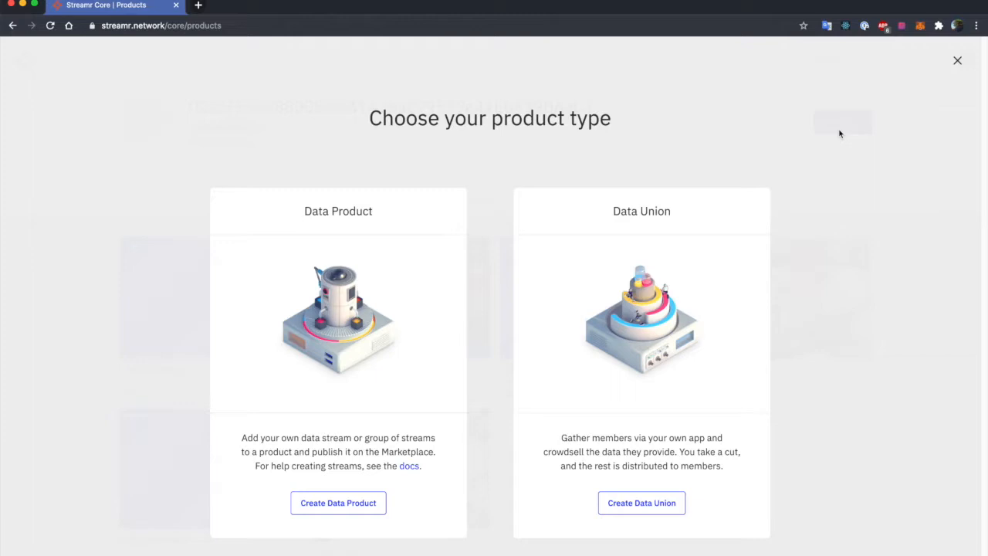
left_click(642, 503)
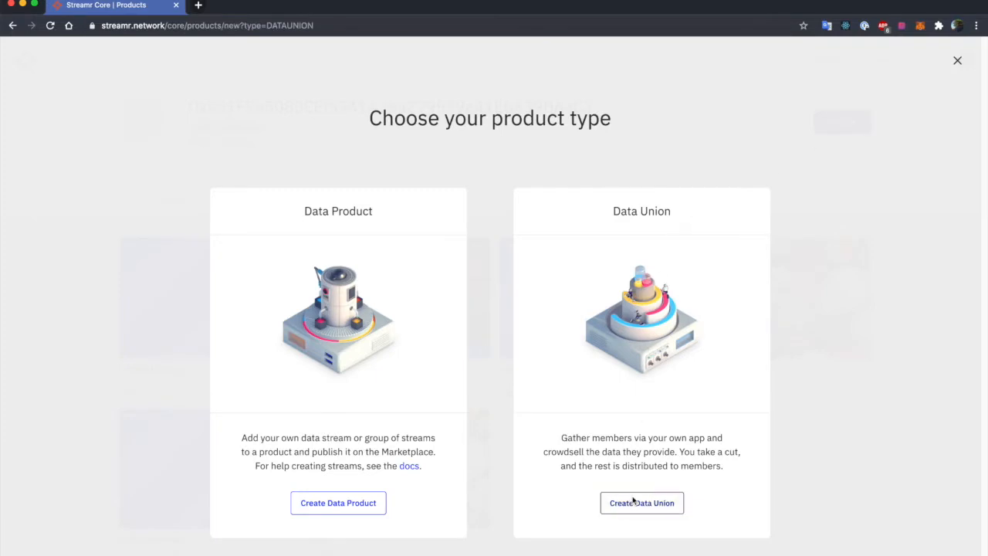
left_click(641, 503)
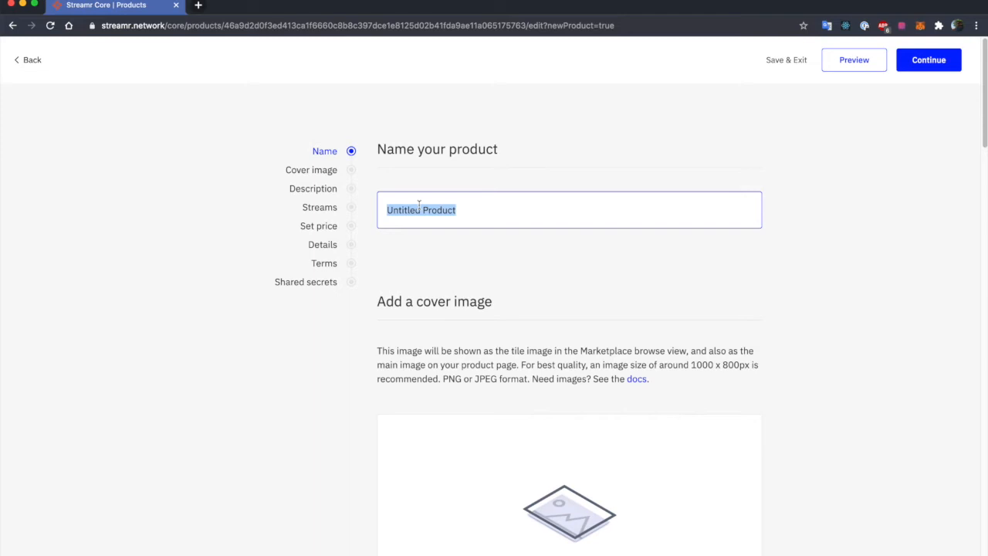
Name the product 'Rock Paper Scissors' and apply the RPS hands image as its cover
type("Rock")
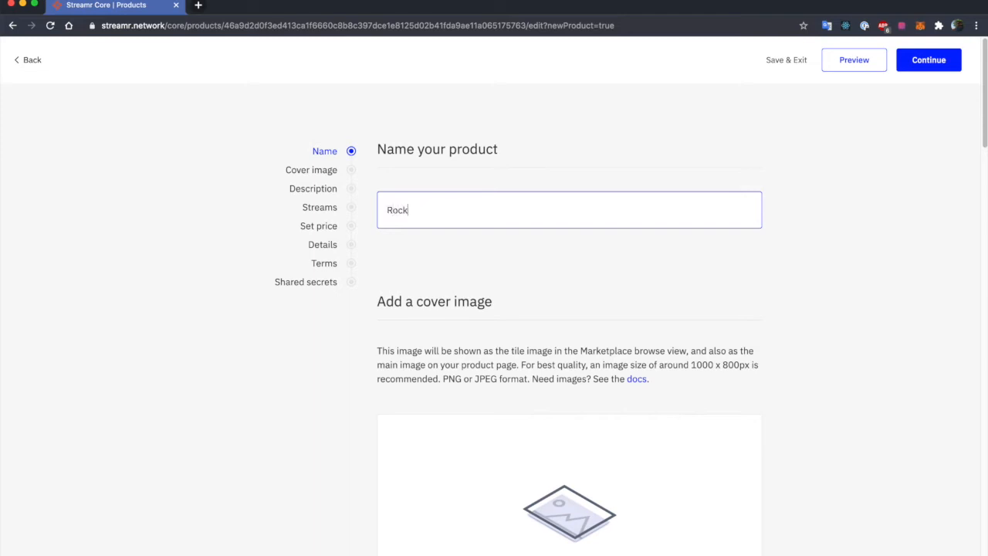
type("Paper Sci")
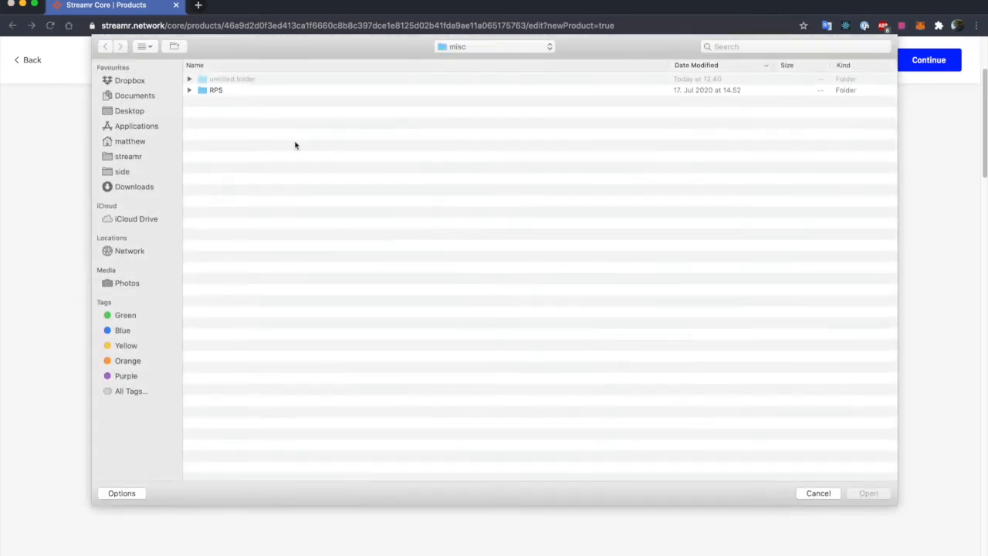
double_click(215, 89)
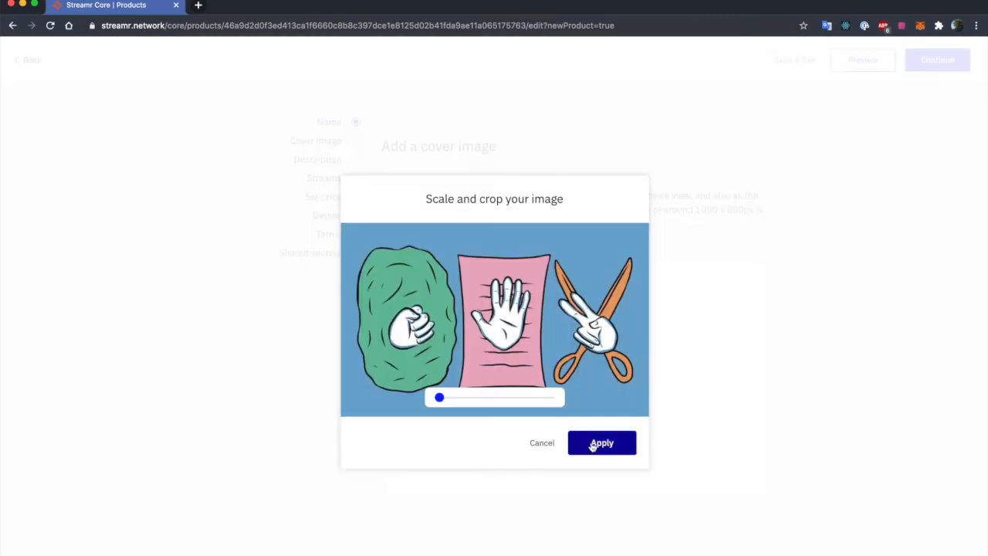
left_click(602, 442)
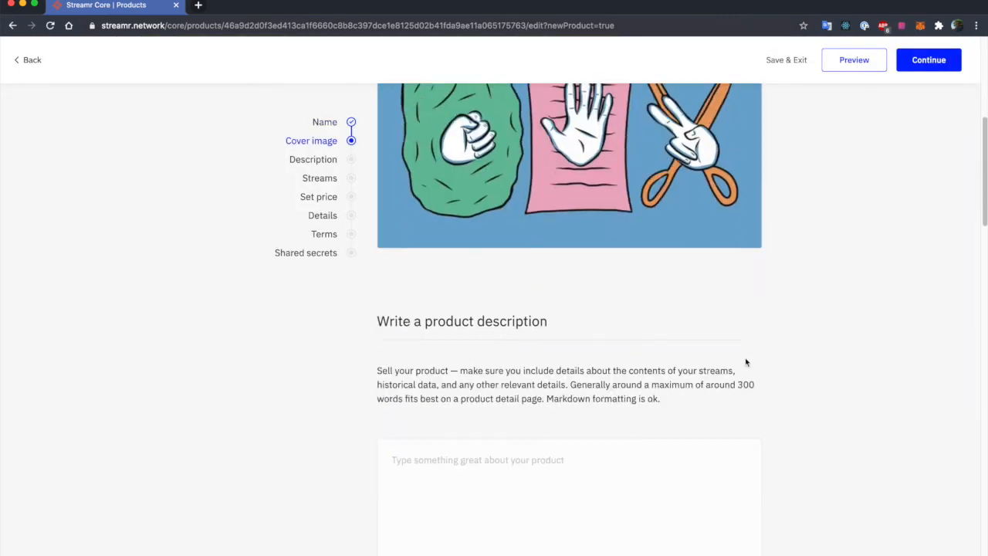
Enter the description 'The moves of players from a **rock paper scissors** web app.'
scroll("down", 3)
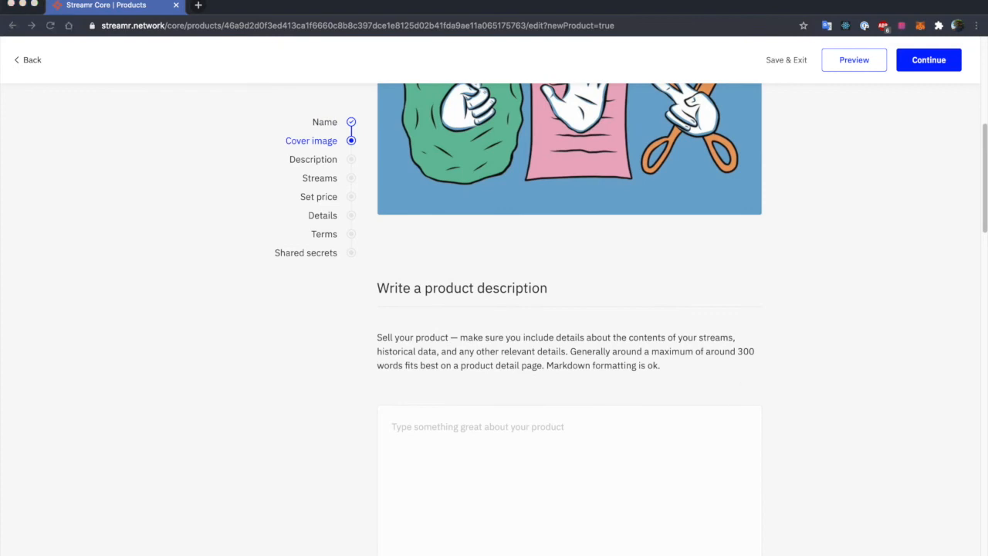
scroll("down", 3)
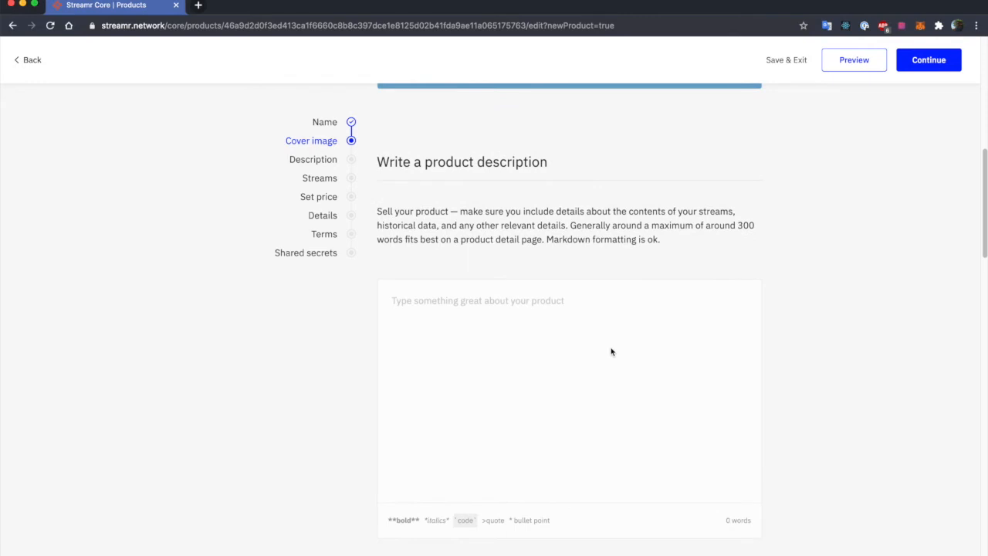
type("The moves of players from a **rock paper scissors** web app.")
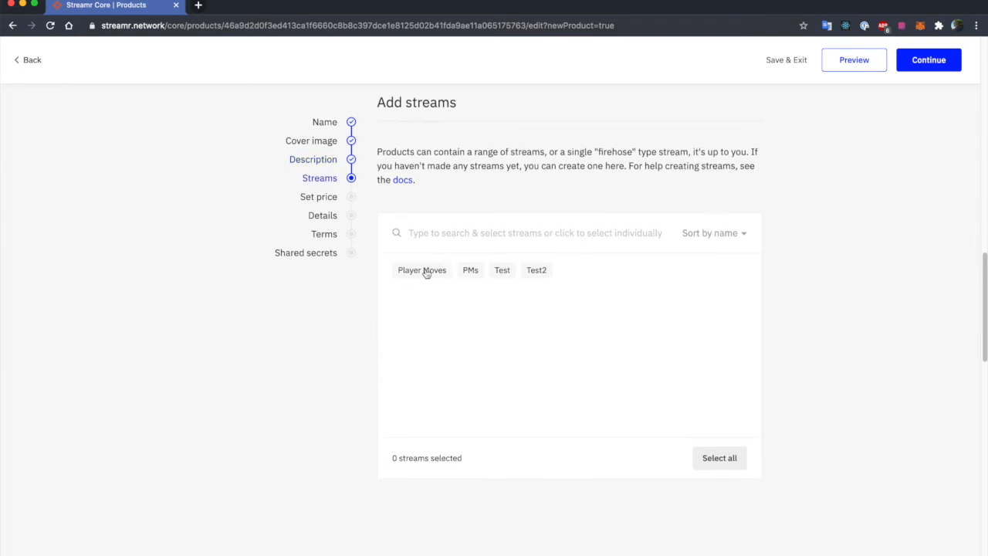
Attach the Player Moves stream and price the product at 5 DATA per day
left_click(421, 269)
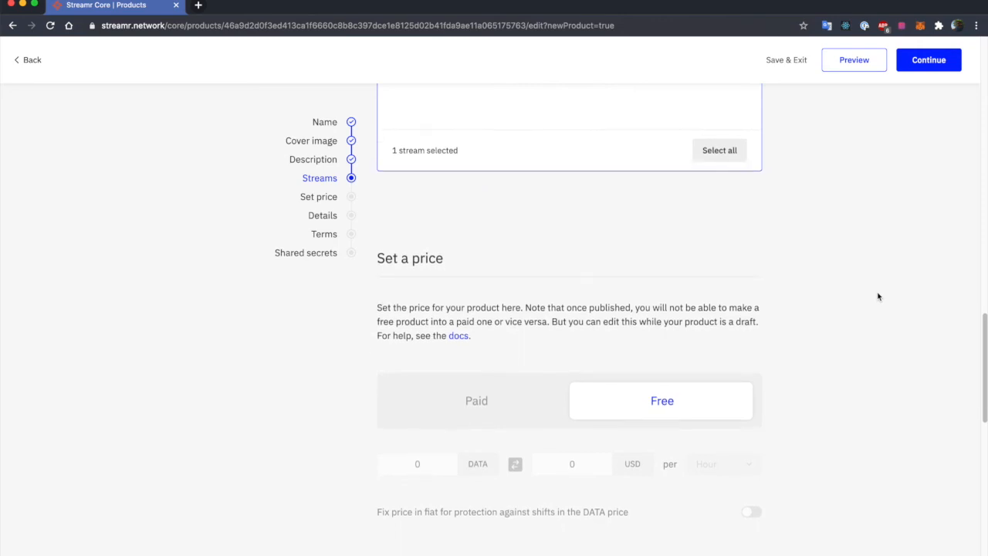
mouse_move(430, 401)
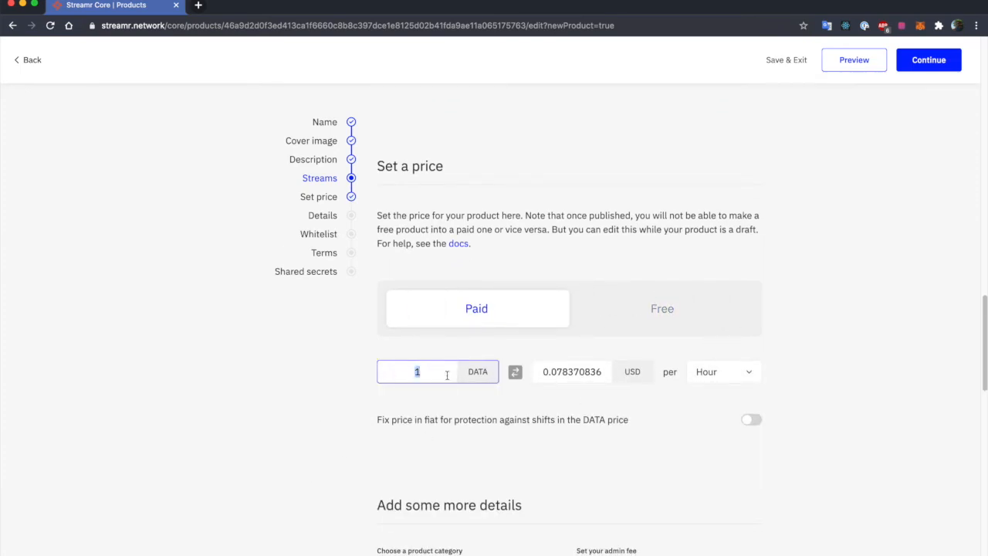
left_click(723, 371)
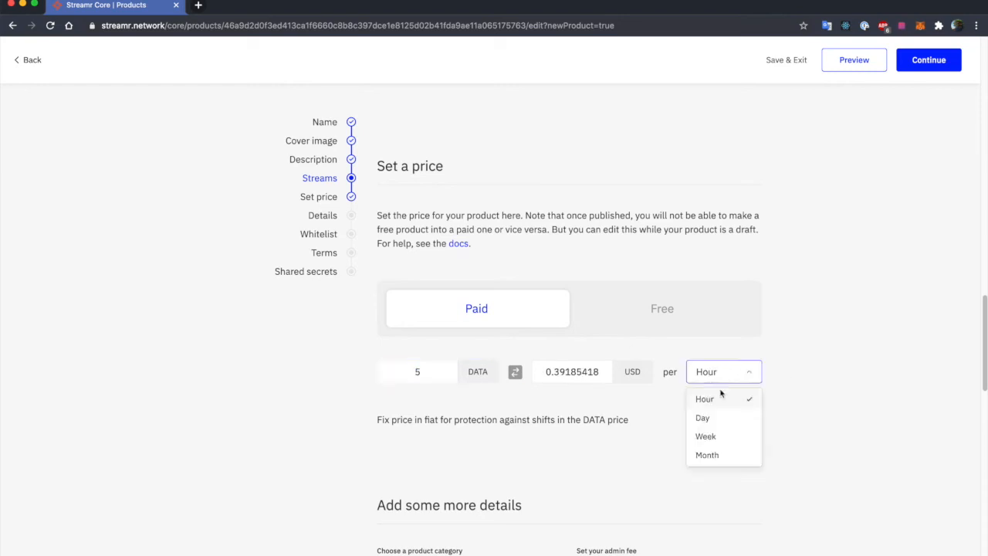
left_click(701, 417)
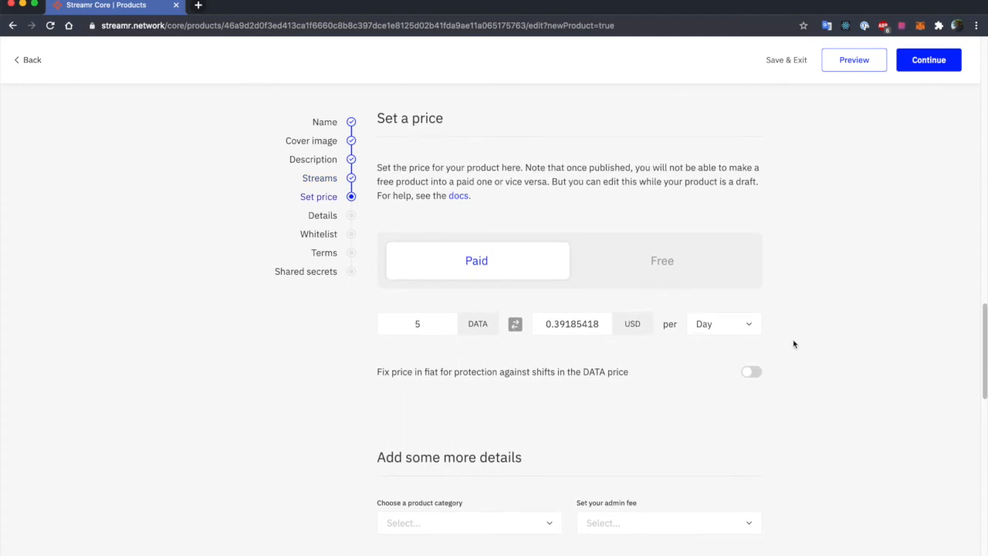
Choose Sports as the product category and 10 % as the admin fee
scroll("down", 3)
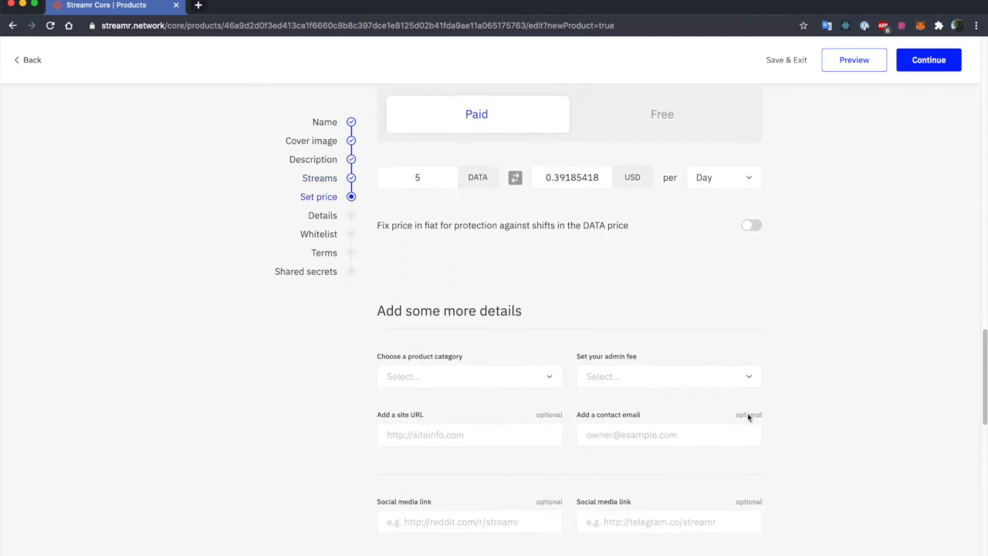
left_click(468, 377)
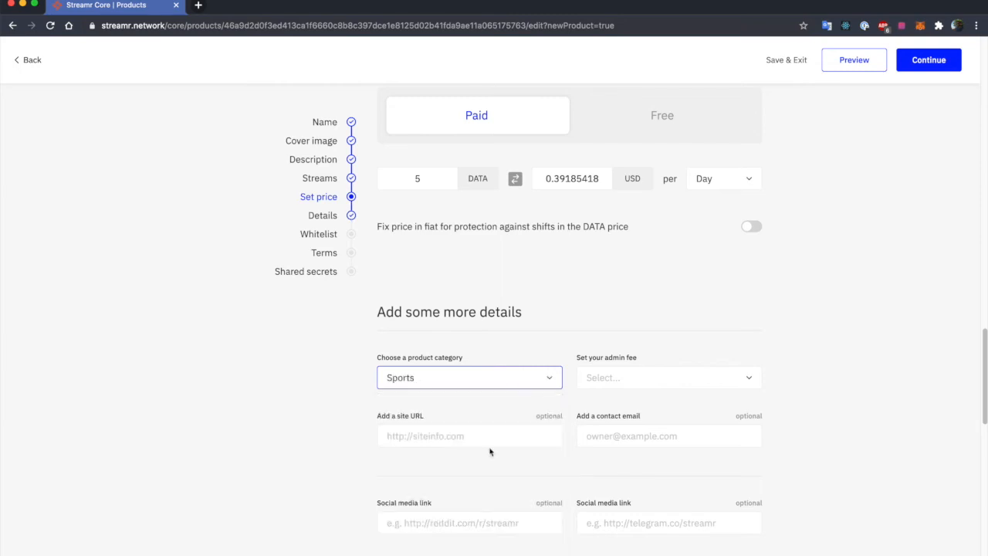
scroll("down", 3)
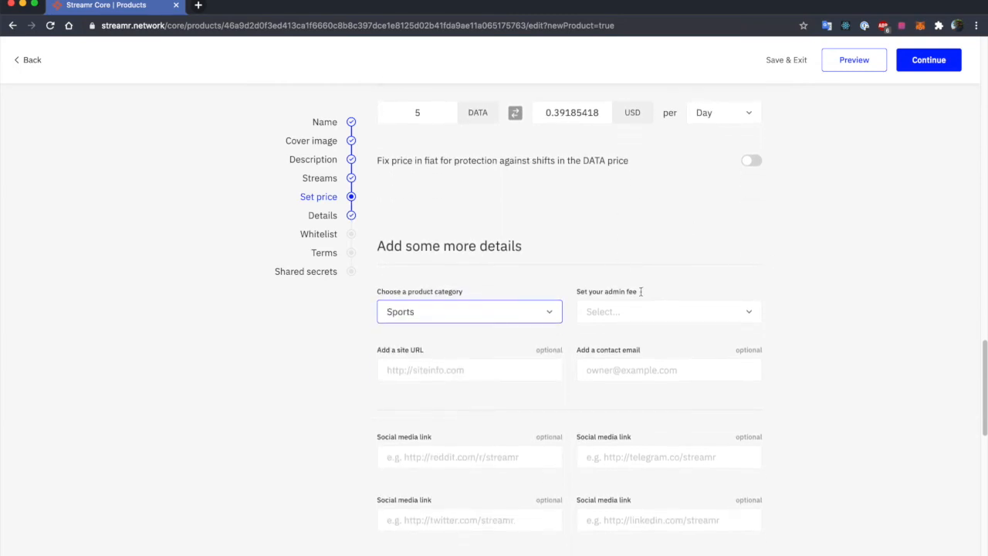
left_click(667, 311)
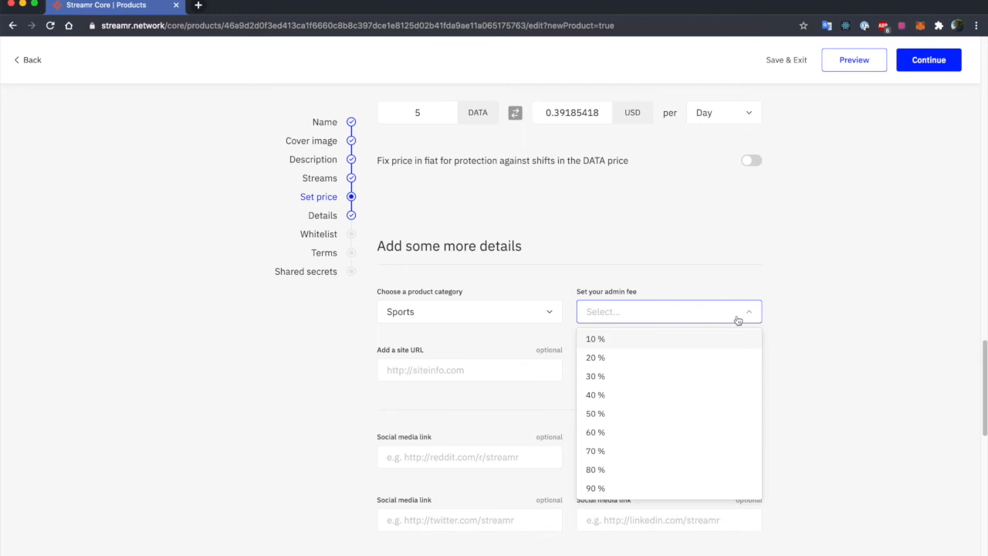
left_click(595, 338)
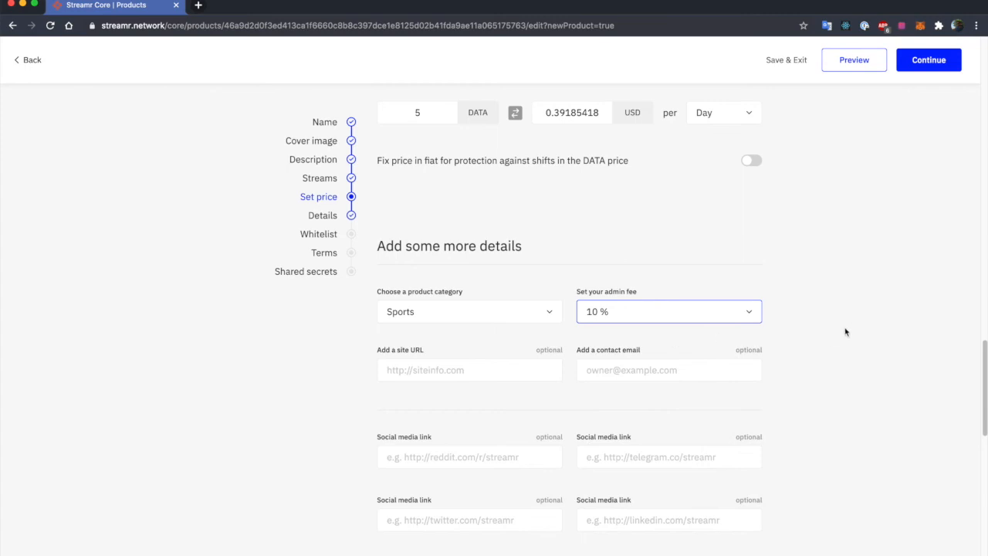
scroll("down", 3)
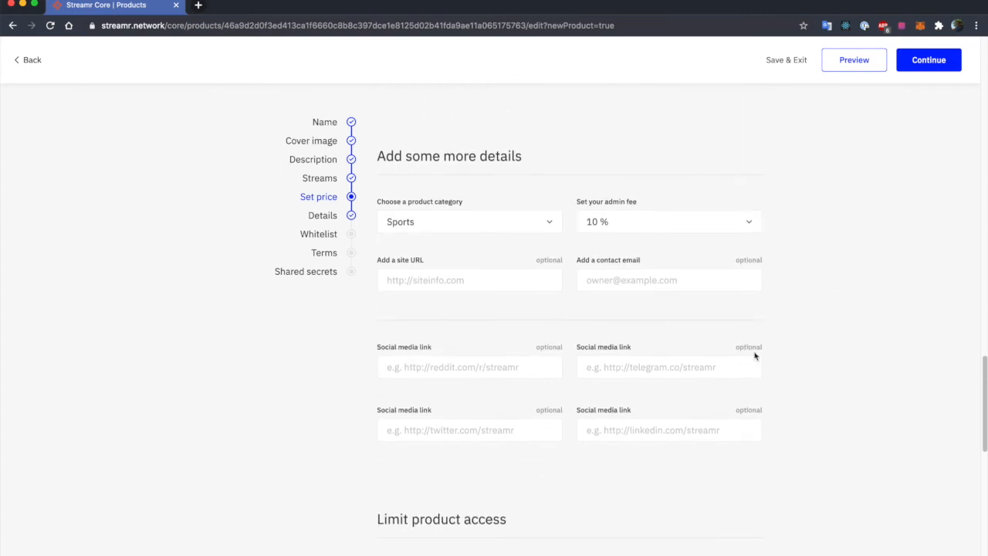
scroll("down", 3)
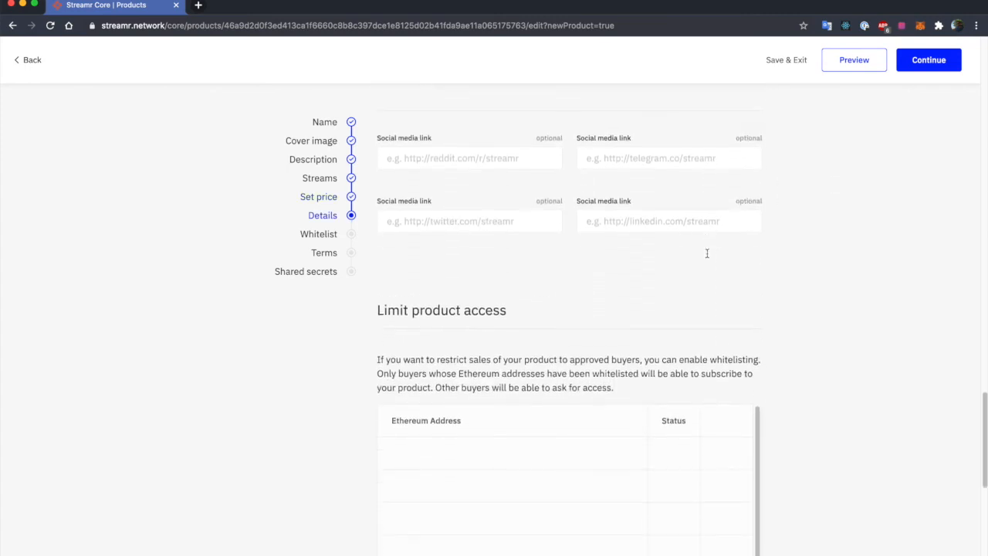
scroll("down", 3)
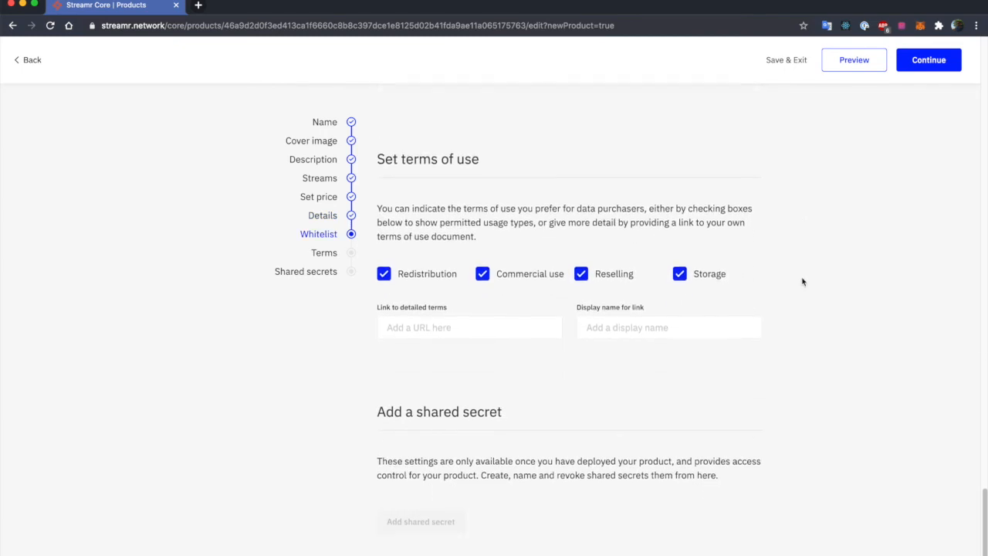
scroll("down", 3)
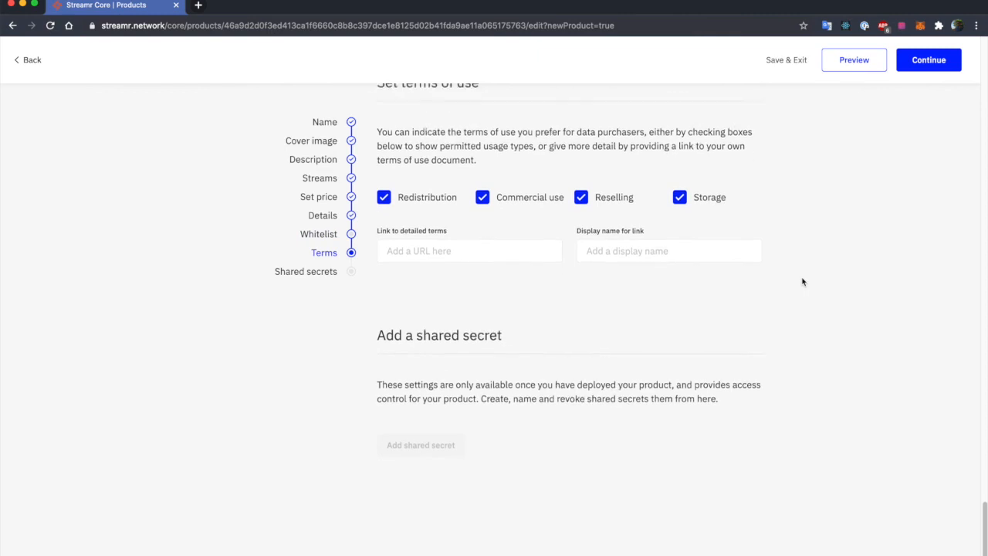
scroll("down", 3)
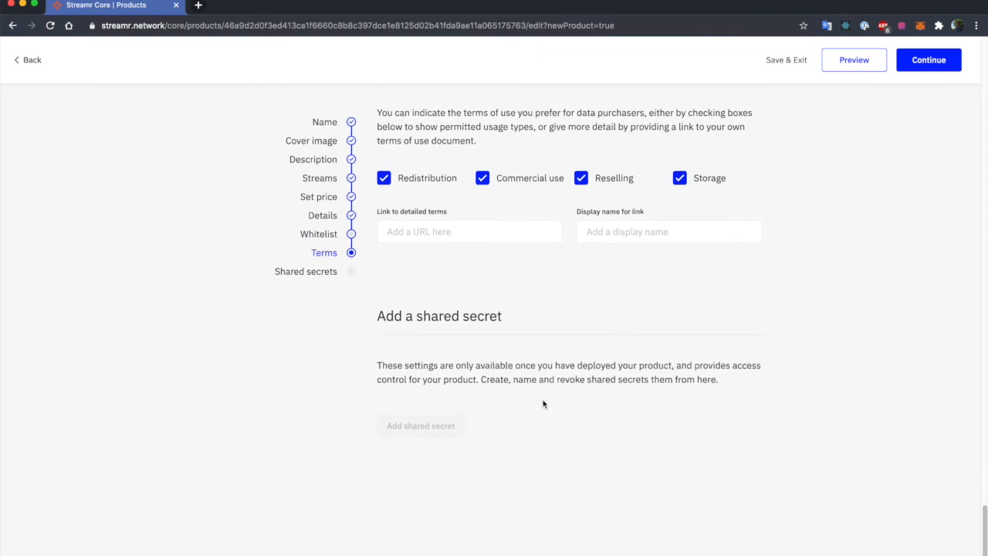
mouse_move(476, 365)
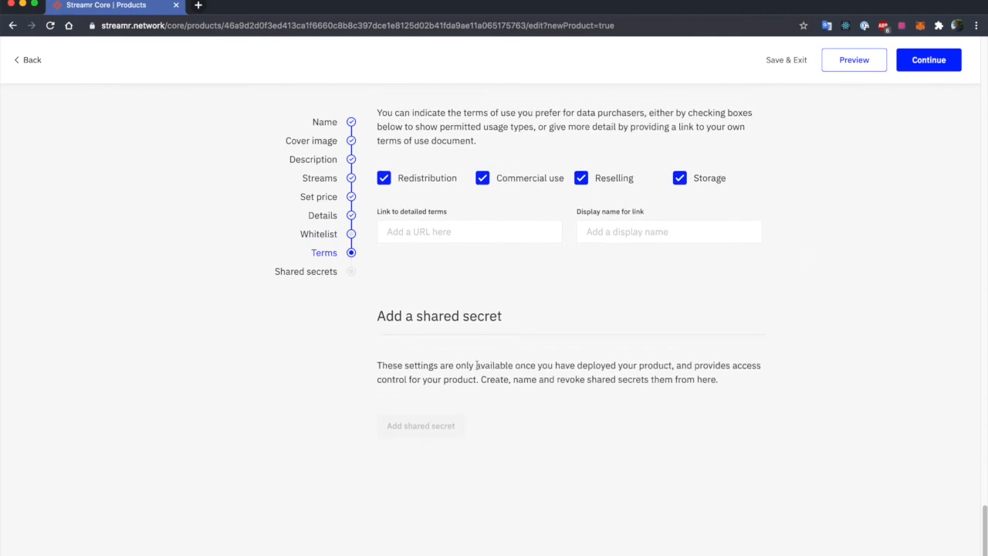
mouse_move(930, 295)
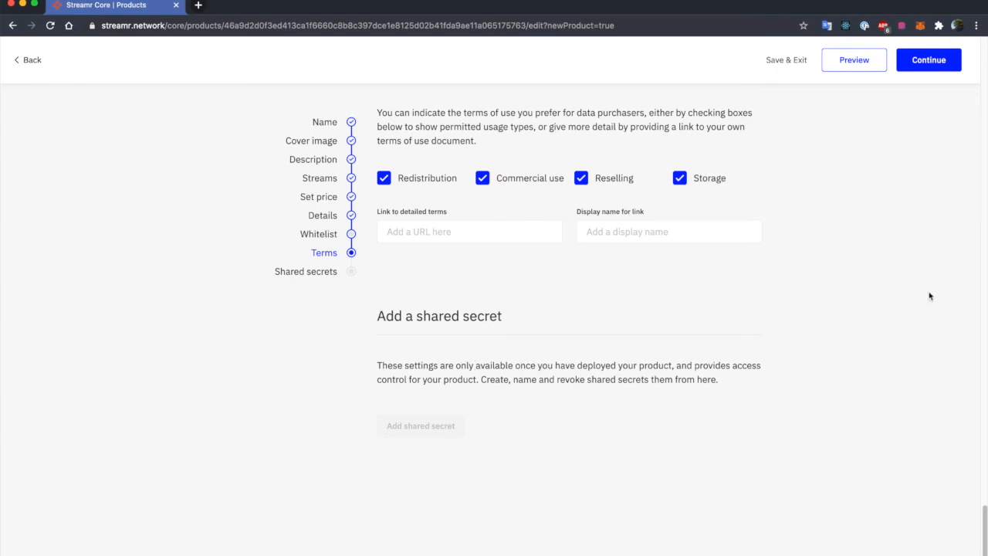
mouse_move(938, 245)
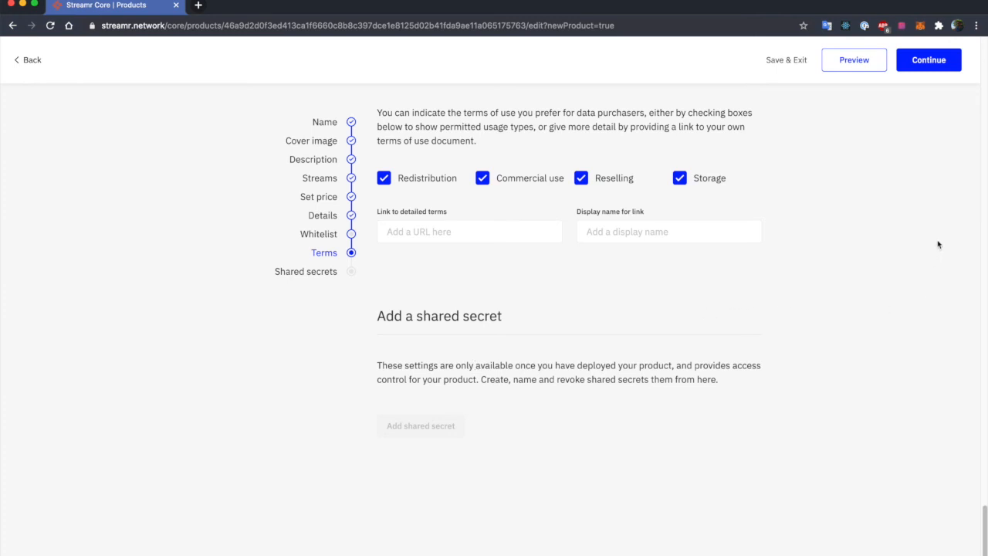
left_click(929, 59)
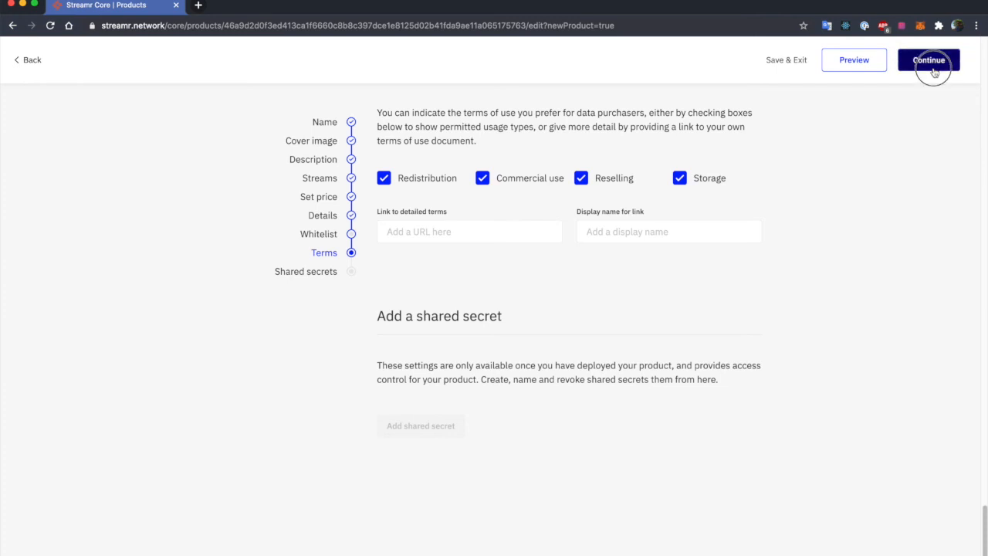
Page through the Rock Paper Scissors deployment guide and start the deploy
left_click(928, 60)
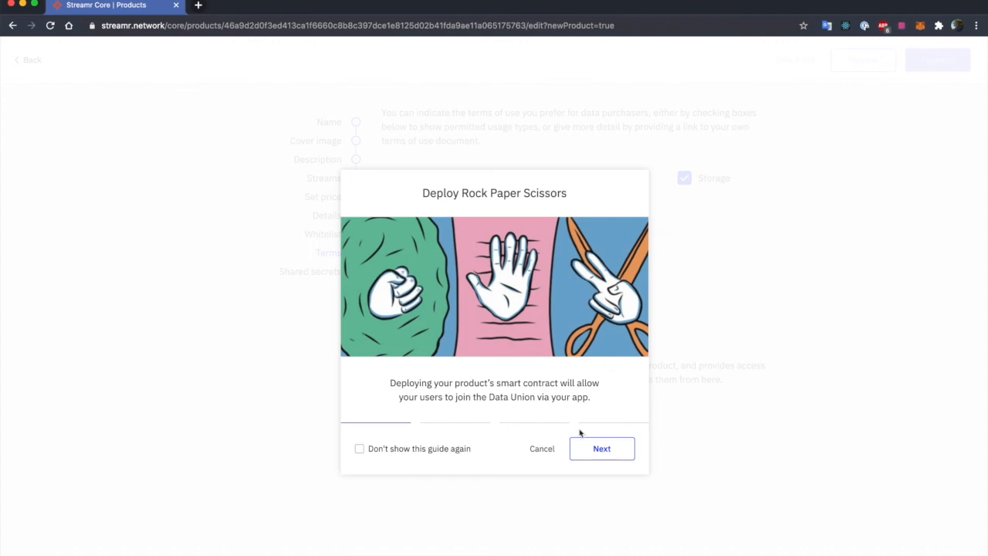
left_click(601, 448)
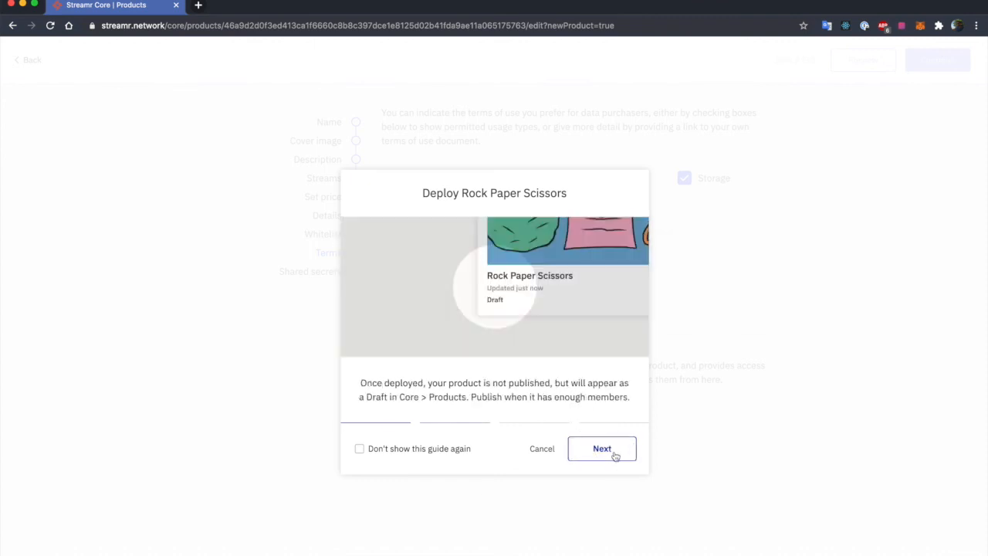
left_click(601, 448)
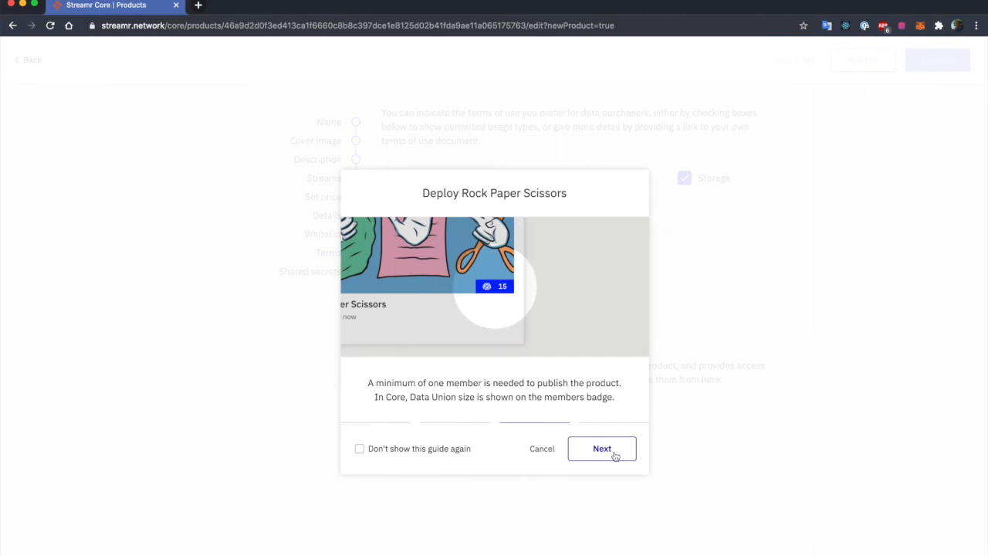
left_click(601, 448)
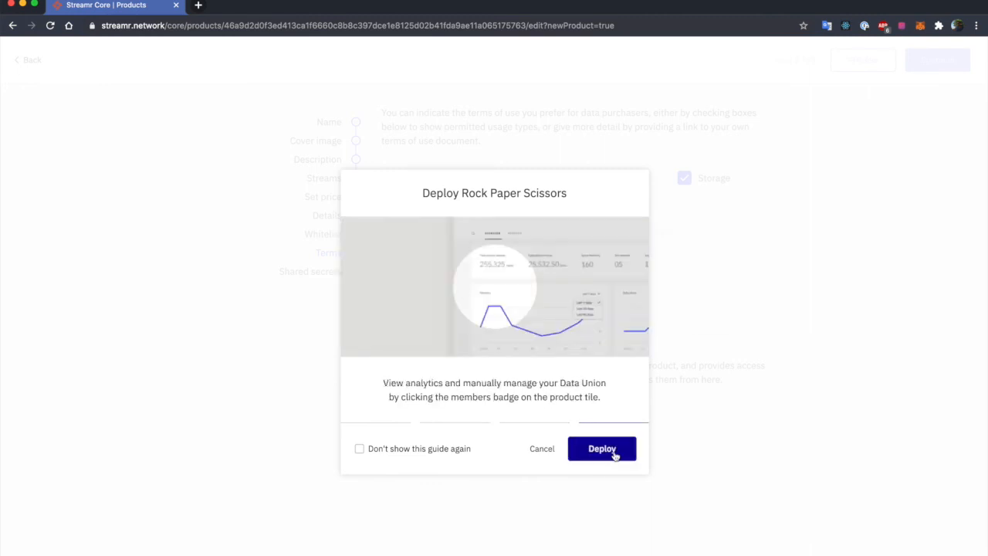
left_click(601, 448)
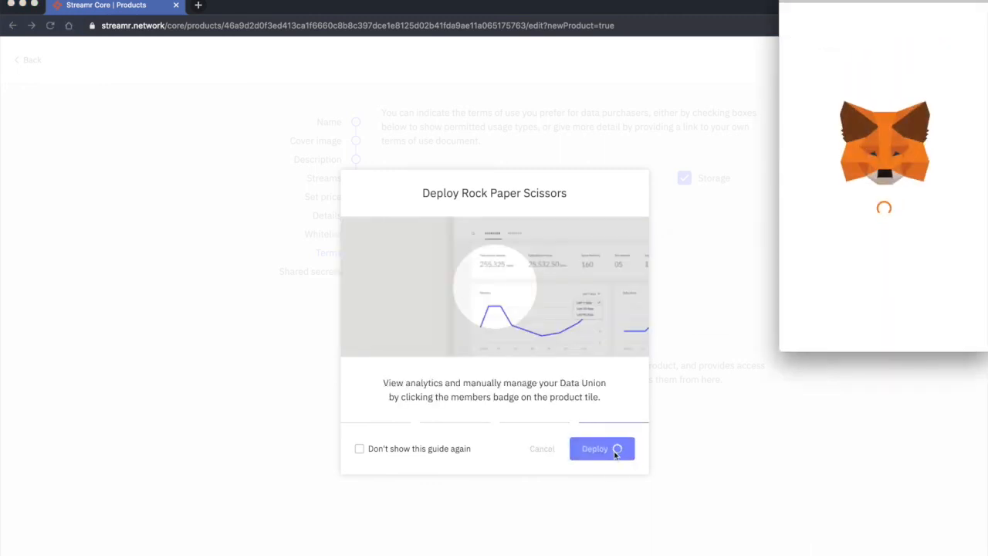
Confirm the contract deployment transaction in MetaMask with the 0.304 ETH gas fee
left_click(601, 448)
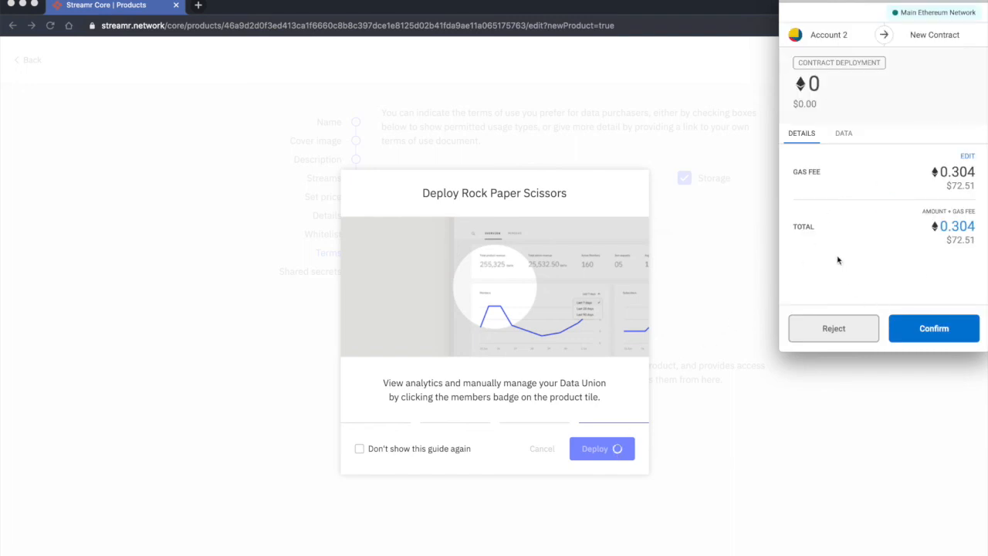
mouse_move(939, 256)
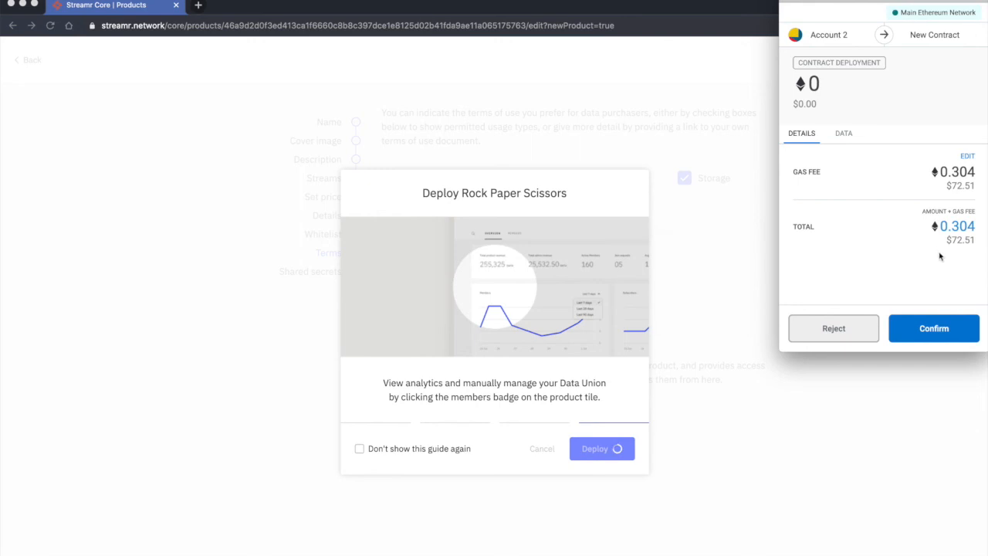
left_click(934, 328)
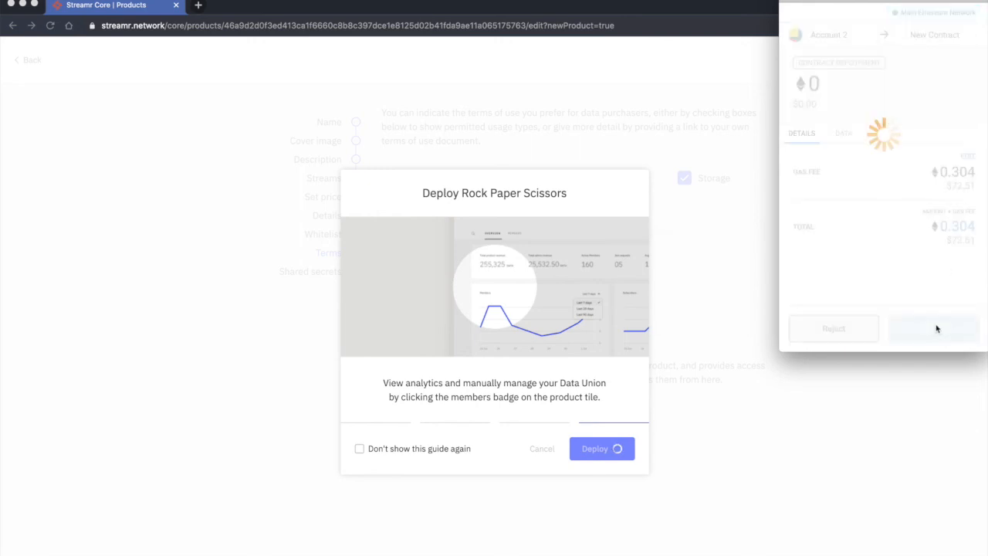
Close the deployment progress dialog to return to the Products list
left_click(602, 449)
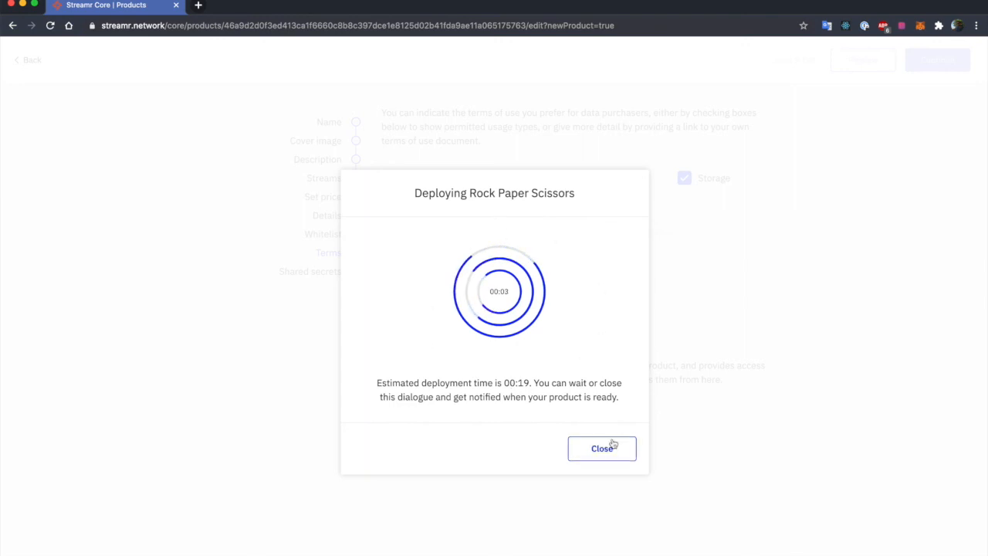
mouse_move(501, 384)
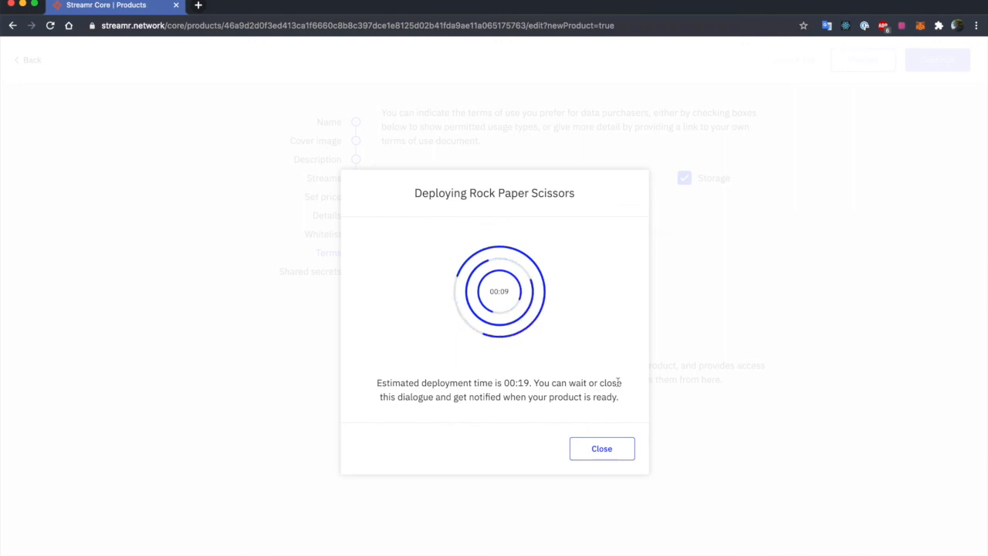
left_click(601, 448)
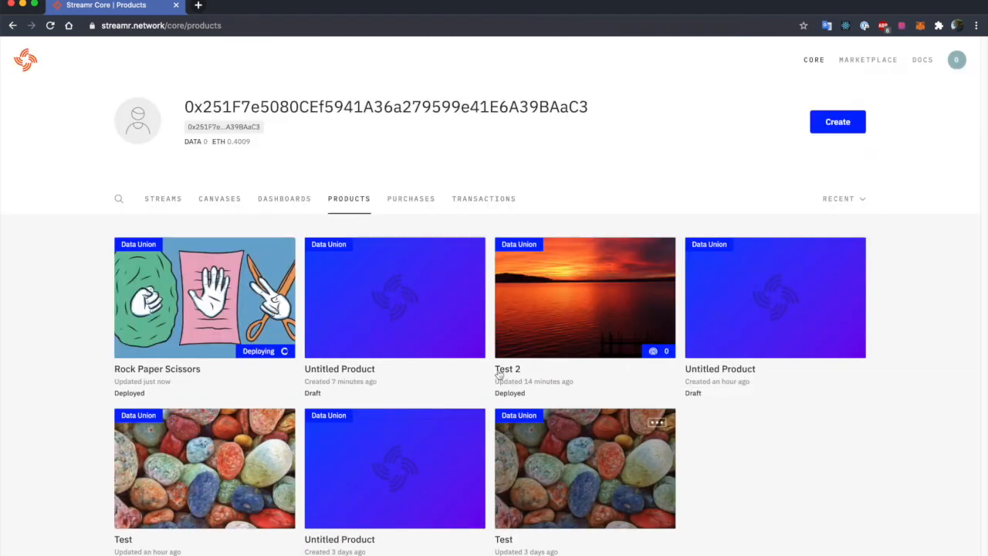